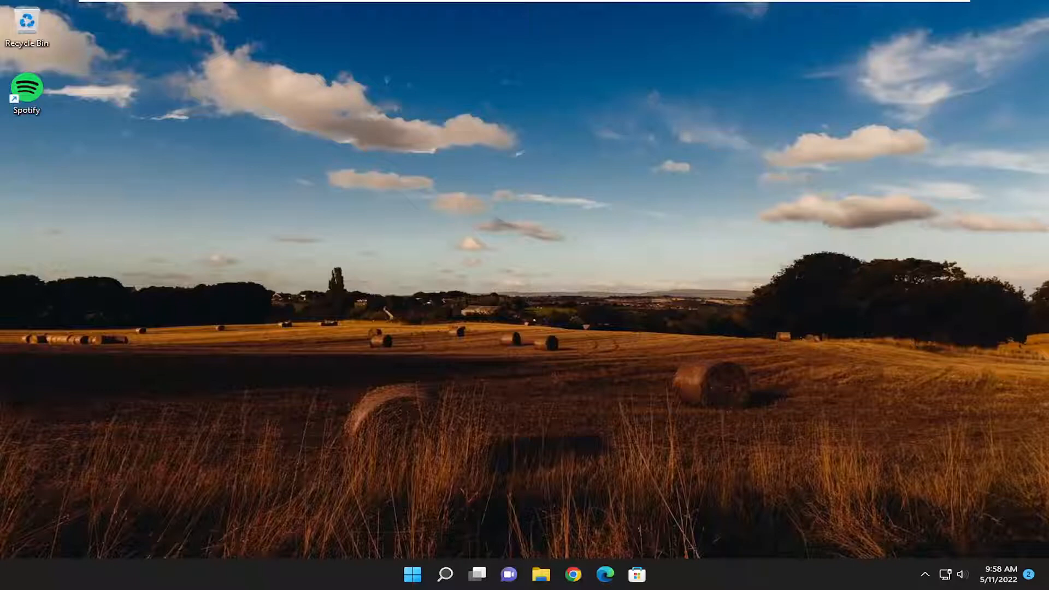
mouse_move(448, 542)
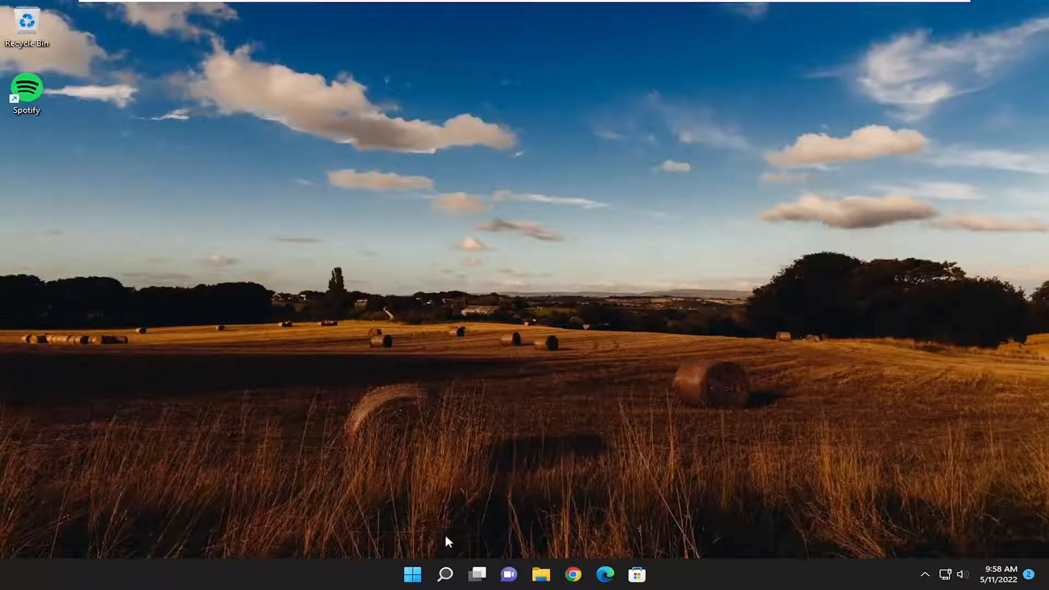
Search 'cmd' and launch Command Prompt as administrator, approving the User Account Control prompt
type("cm")
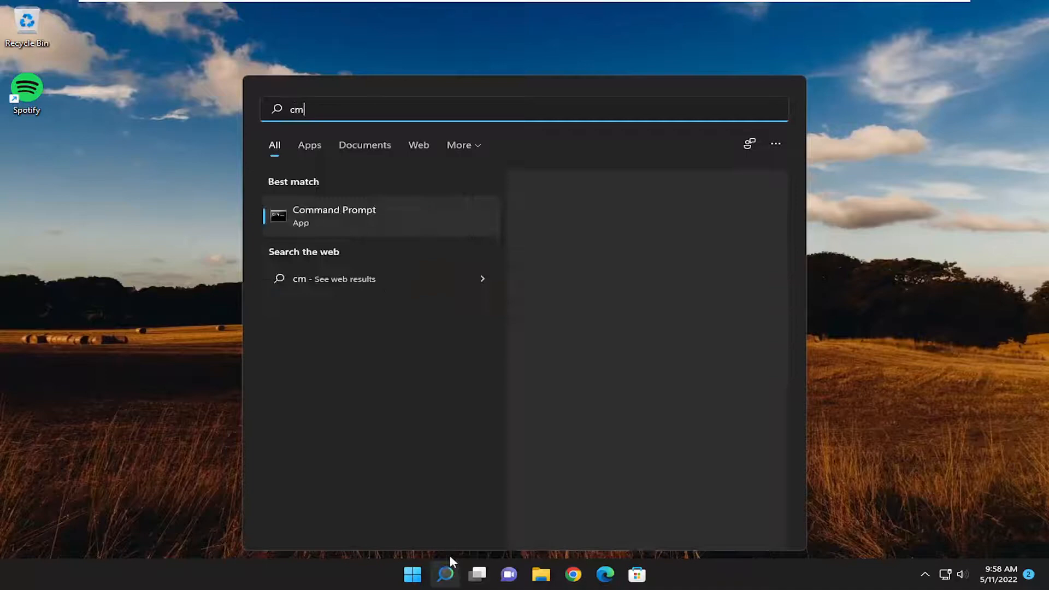
type("d")
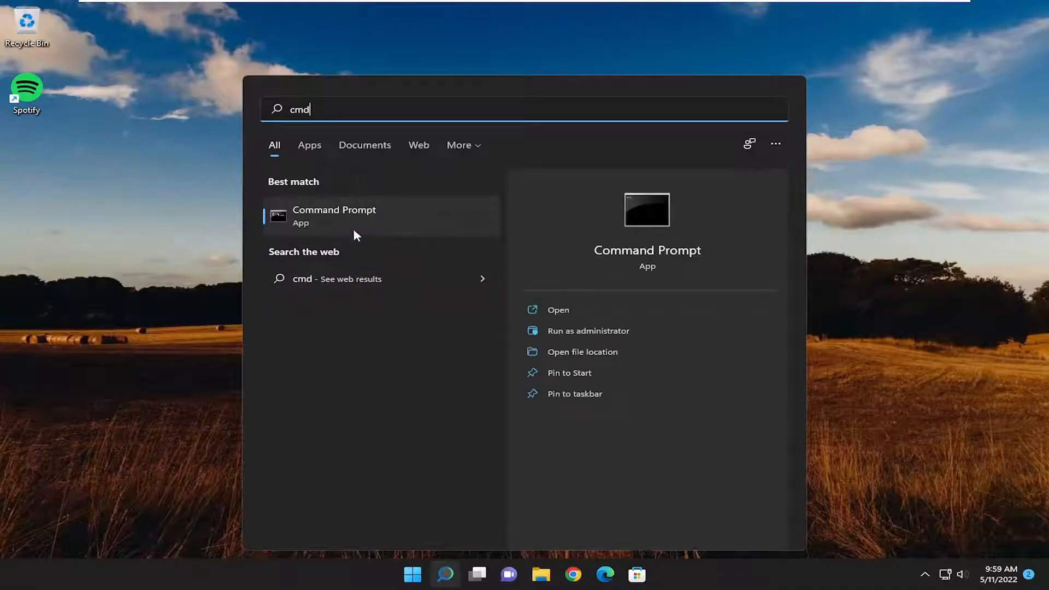
right_click(334, 215)
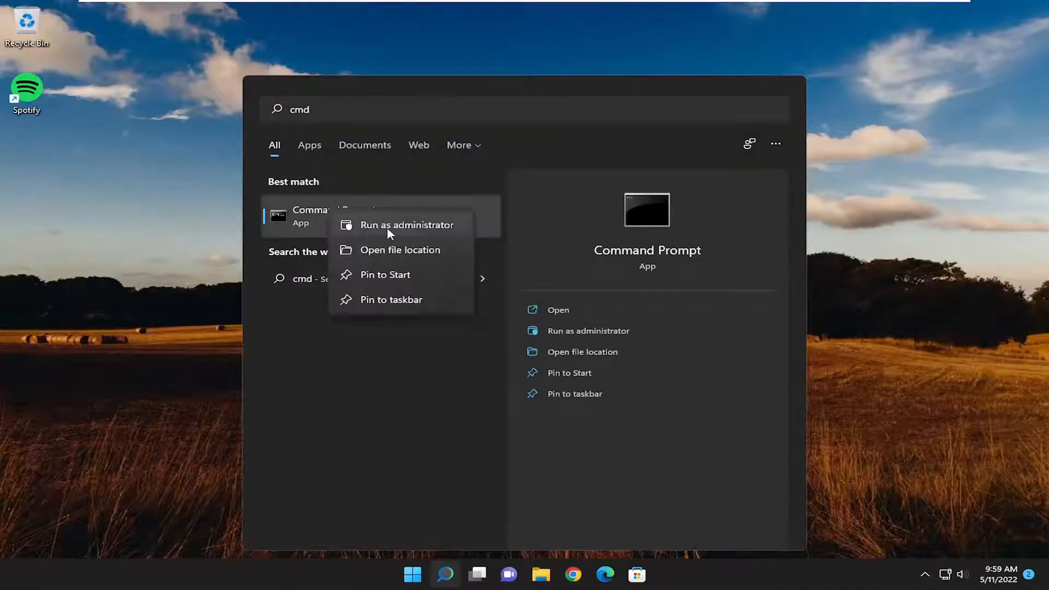
left_click(406, 225)
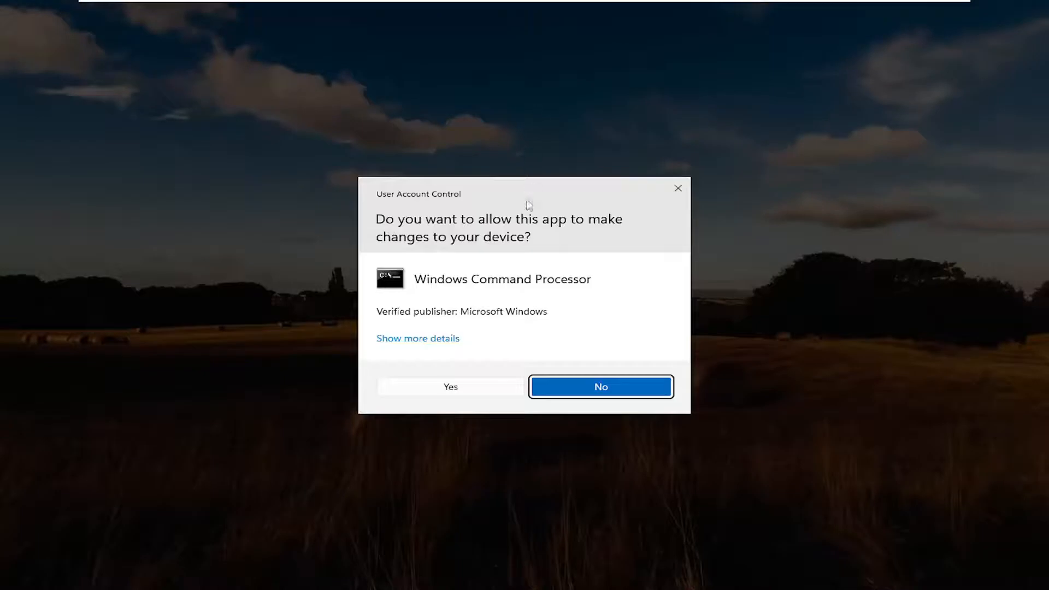
left_click(450, 386)
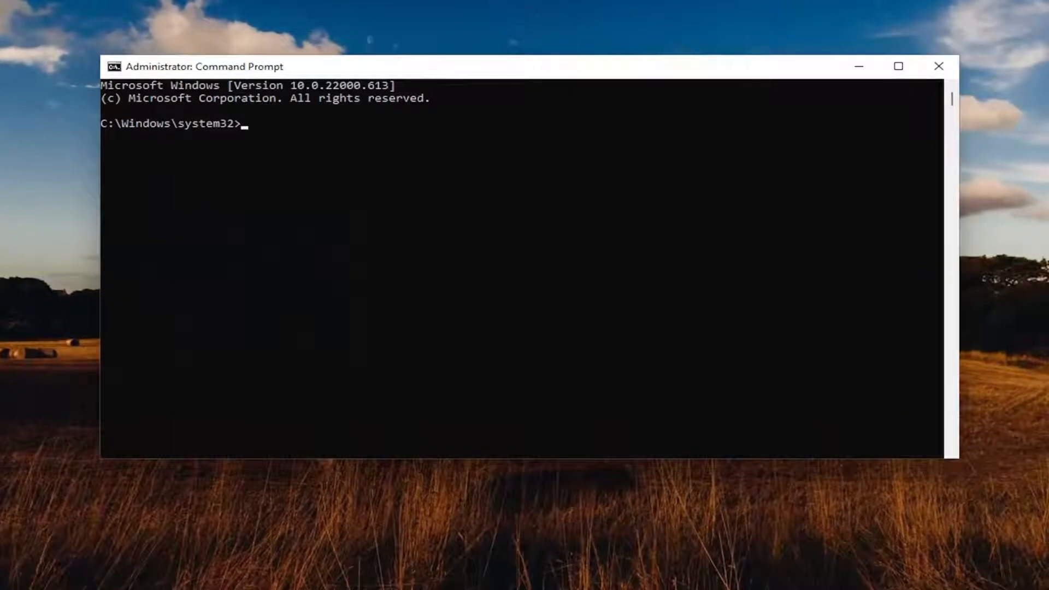
mouse_move(364, 162)
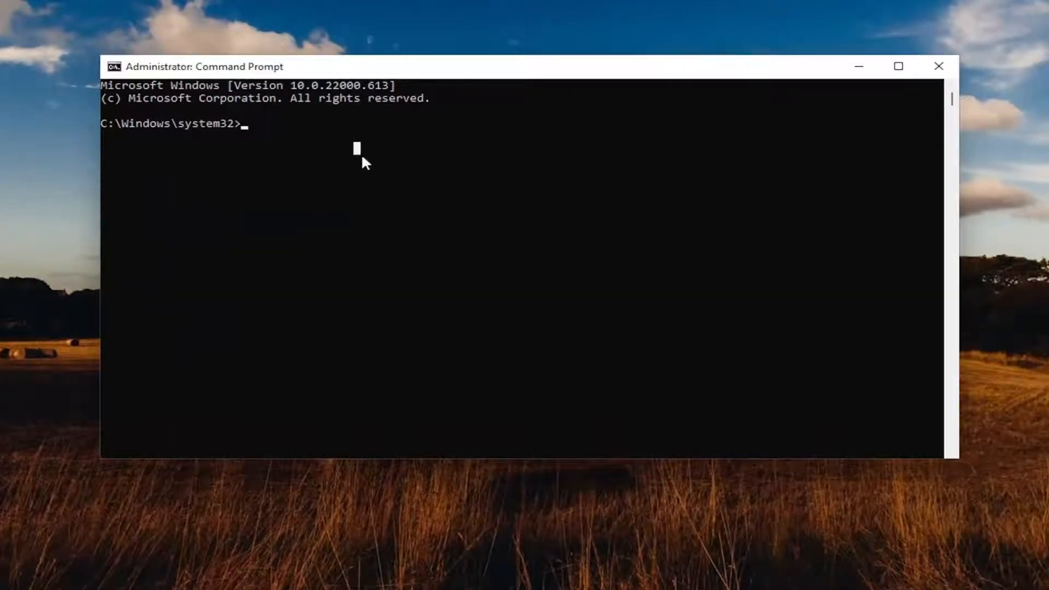
Run sfc /scannow and leave select mode so the System File Checker scan continues
type("sfc /scannow")
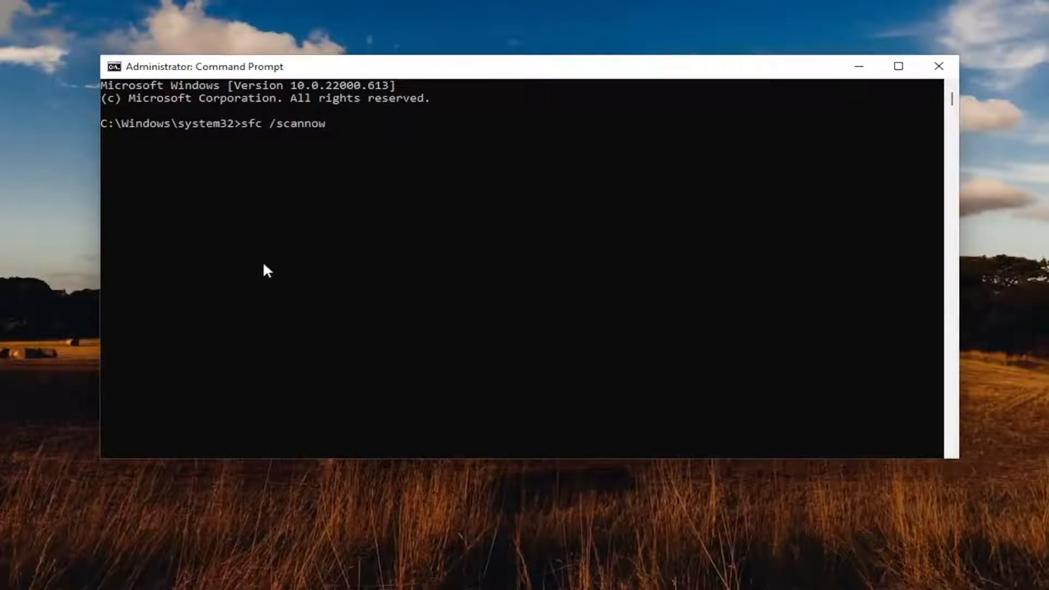
key("Return")
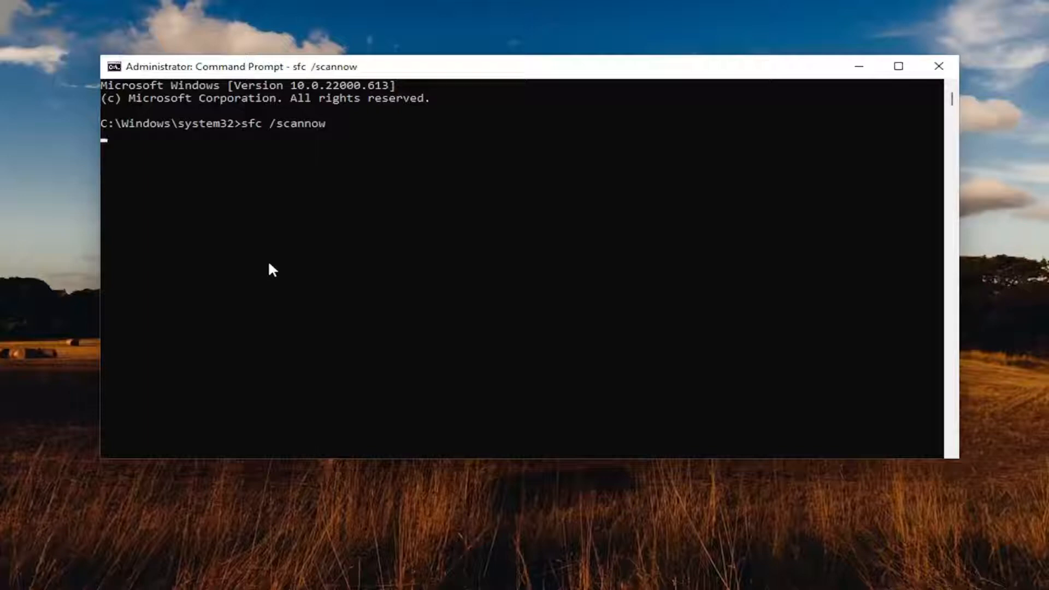
mouse_move(222, 191)
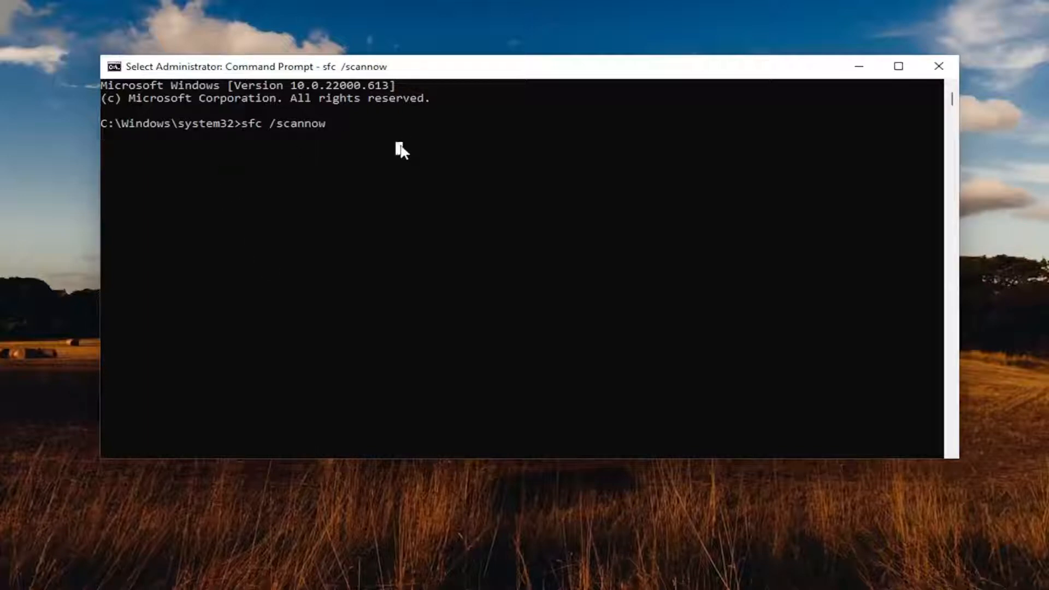
key("Return")
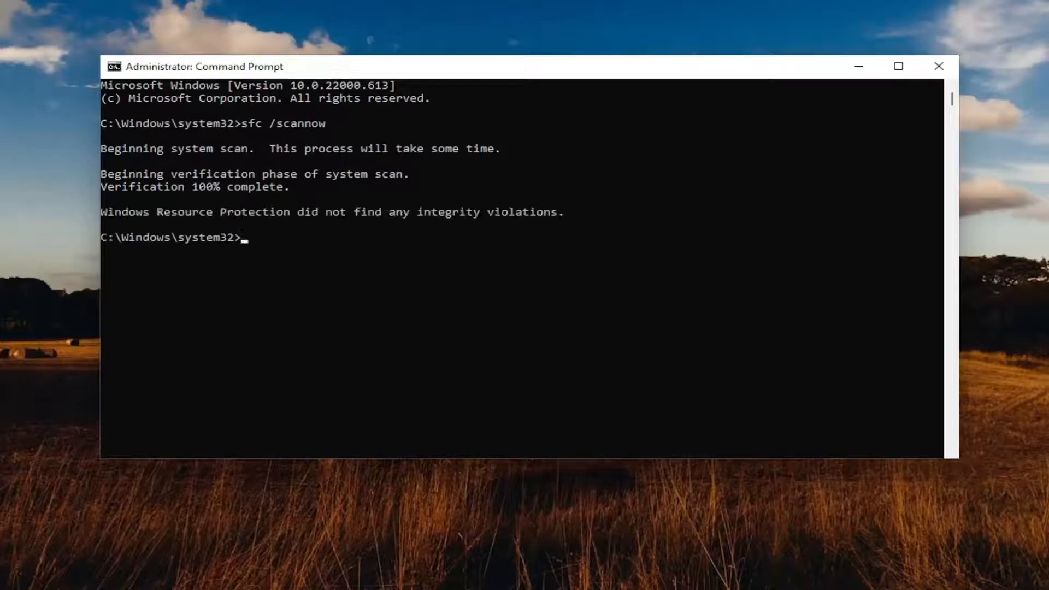
mouse_move(287, 239)
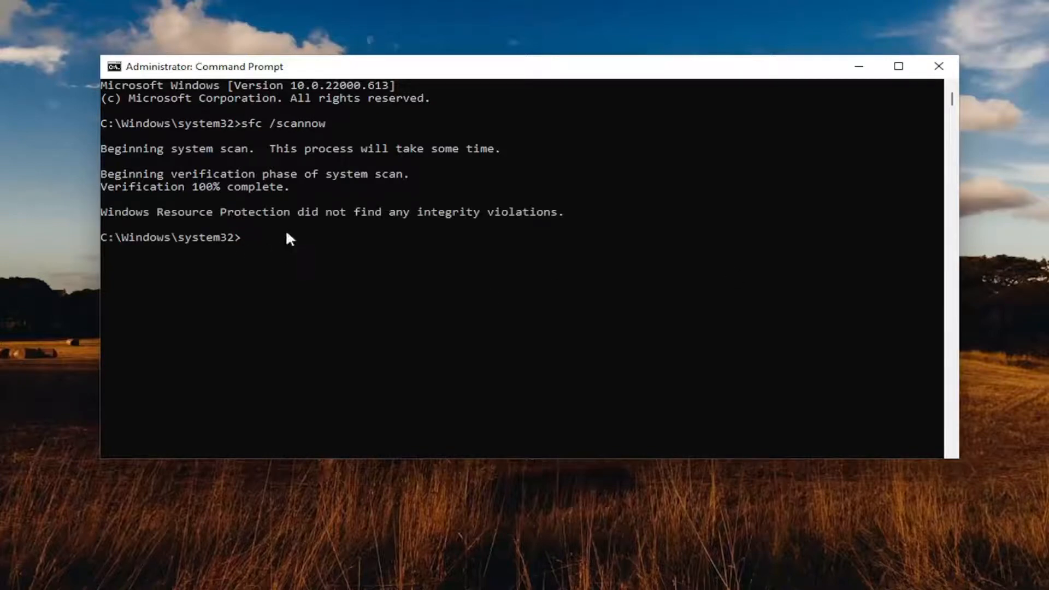
Run chkdsk c: /r to start a repair disk check on drive C
type("chkd")
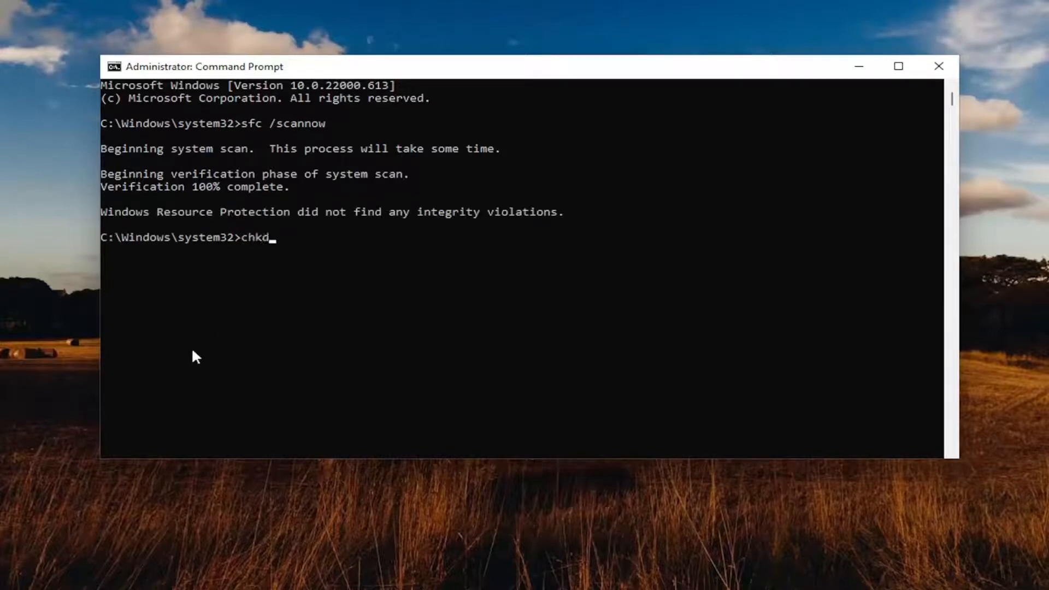
type("sk")
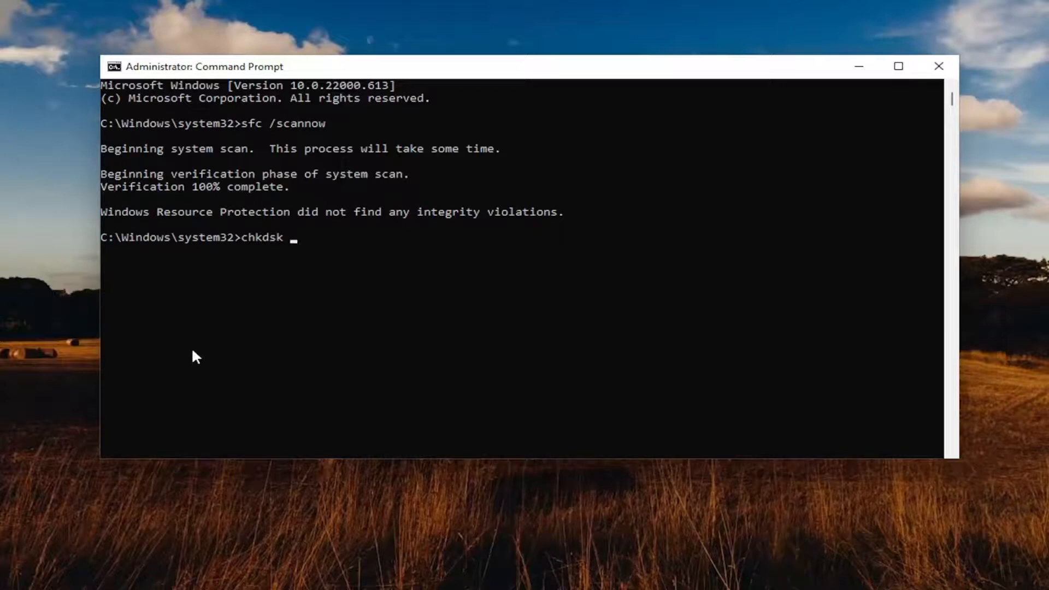
type("c")
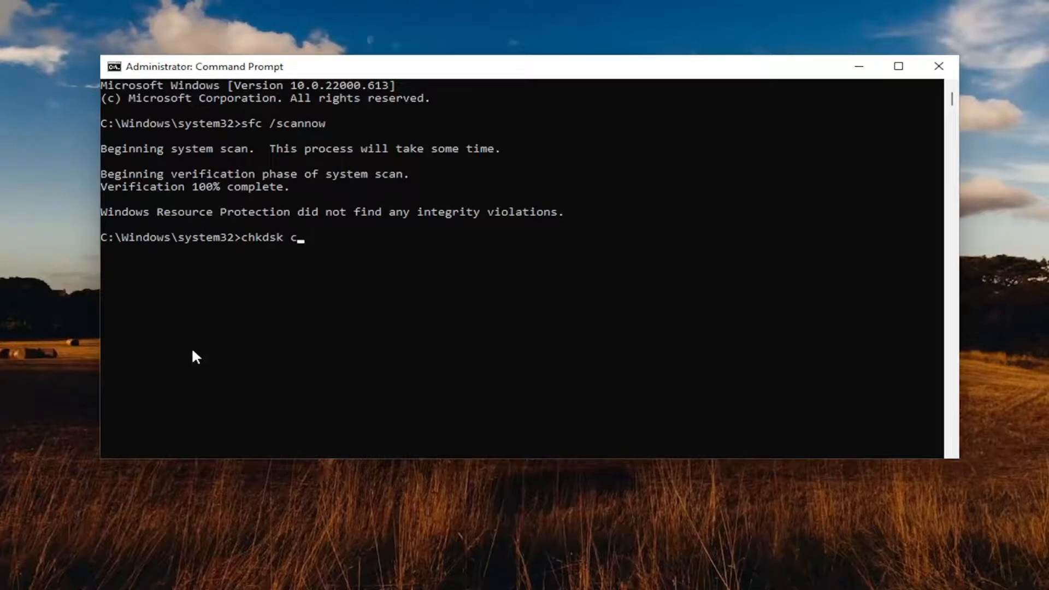
type(":")
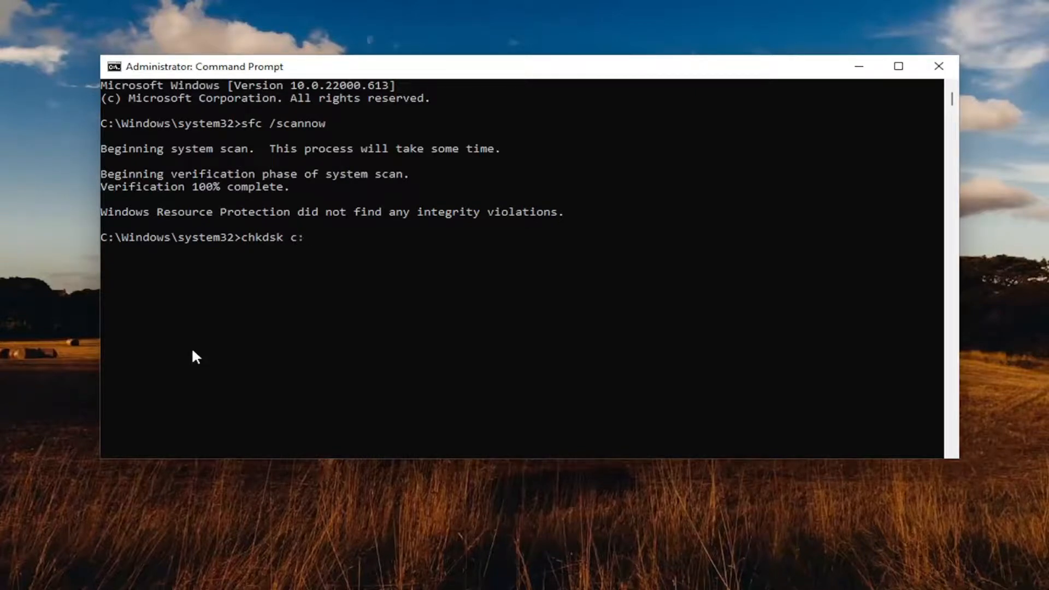
type("/r")
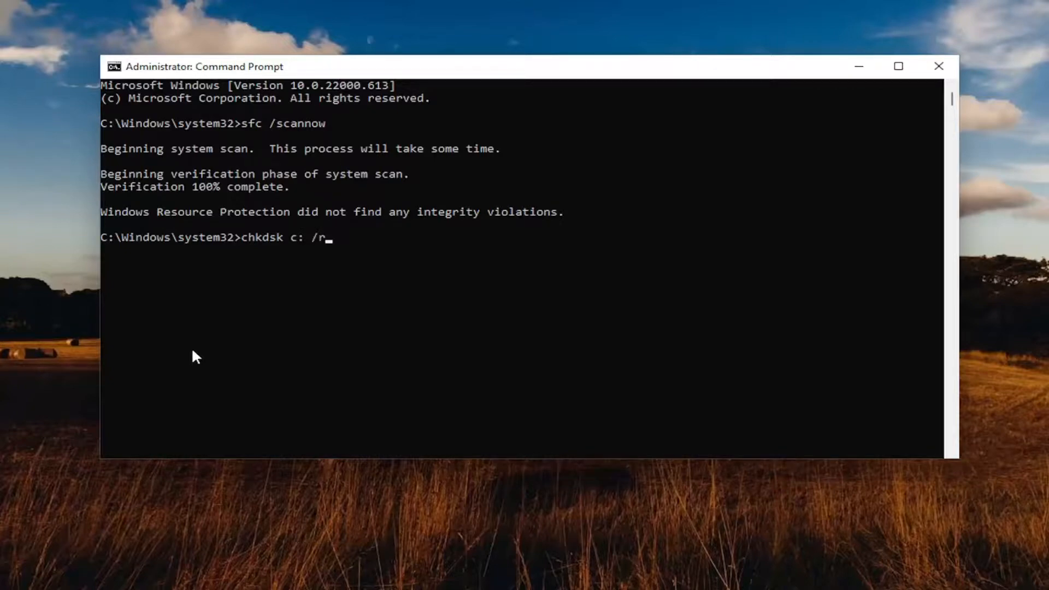
mouse_move(304, 246)
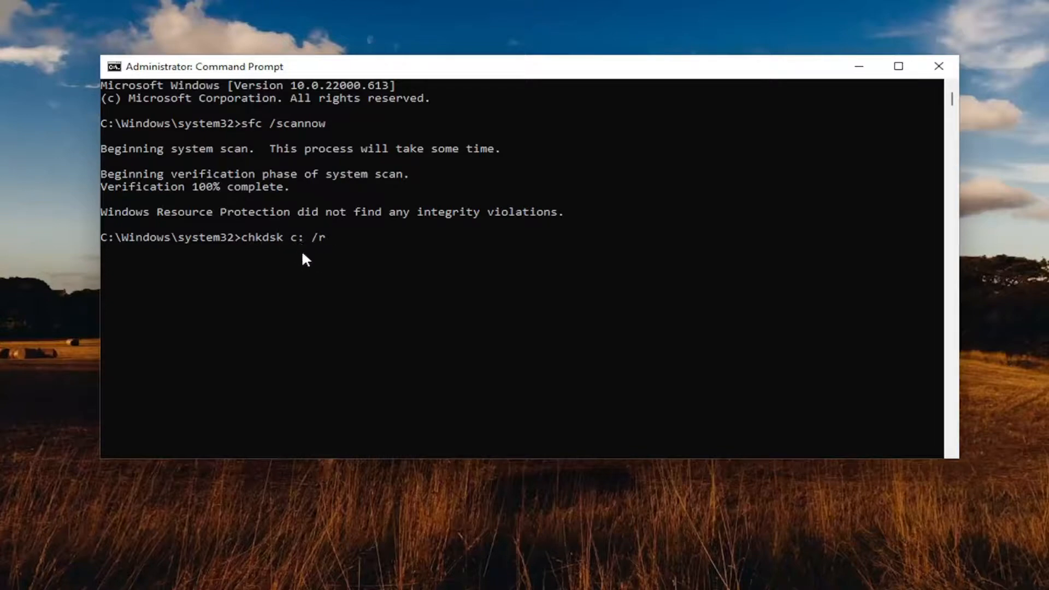
key("Return")
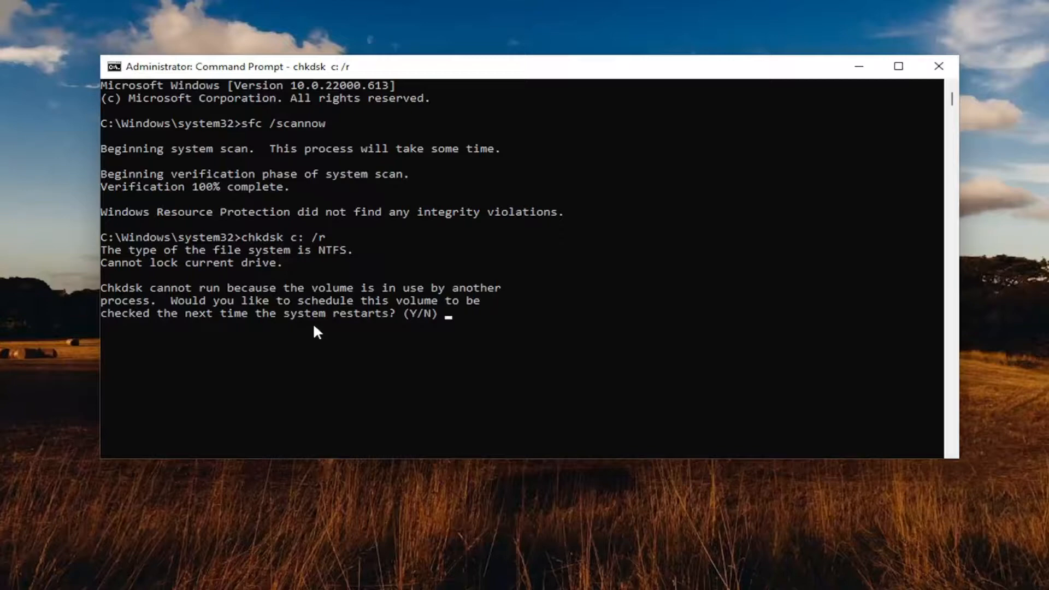
mouse_move(194, 325)
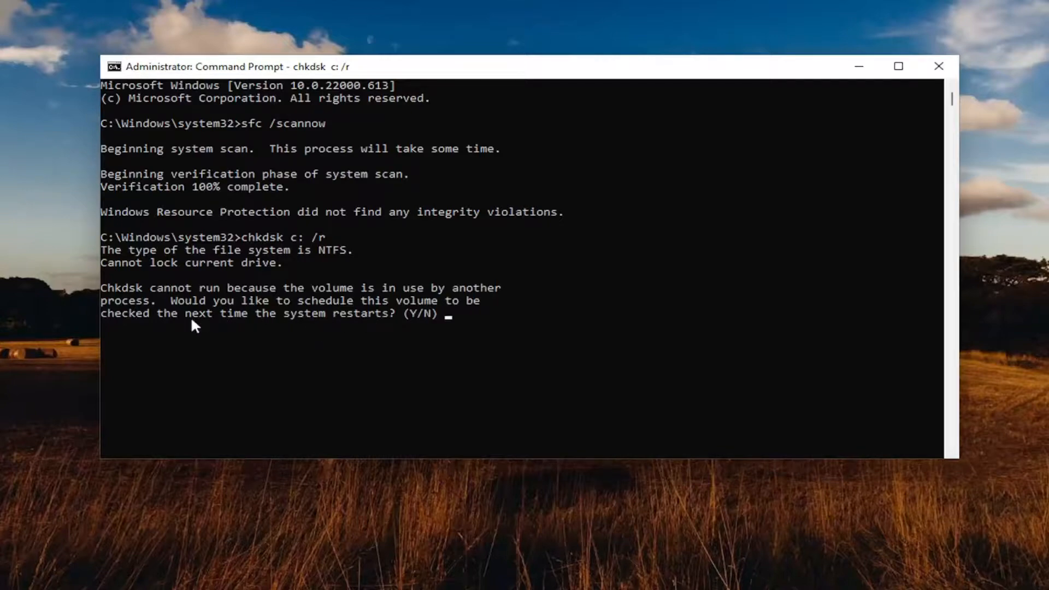
mouse_move(378, 344)
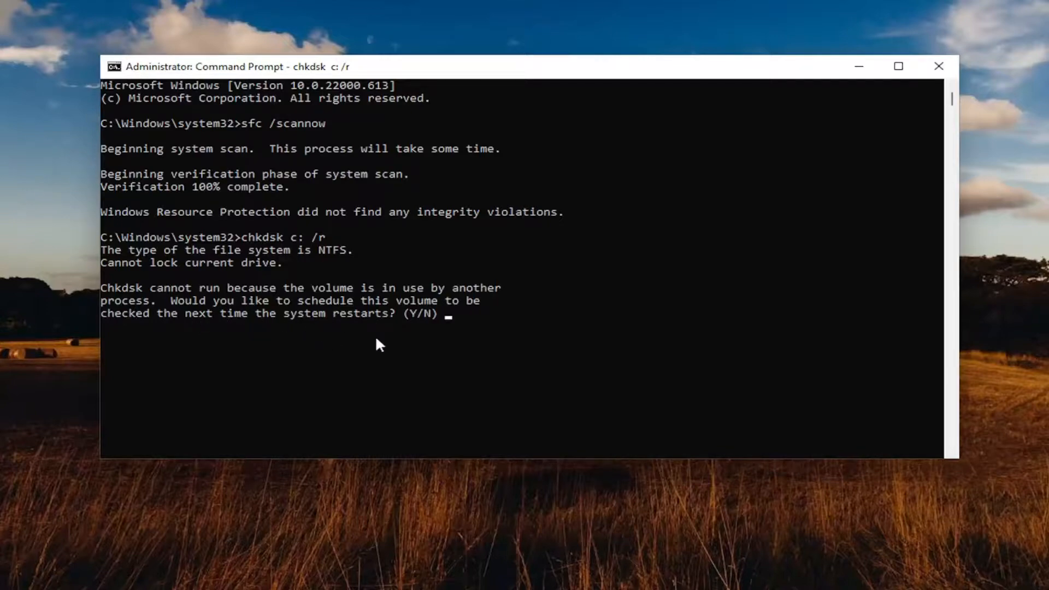
Answer y to schedule the drive C check at next restart, then reach the Start shutdown options
type("y")
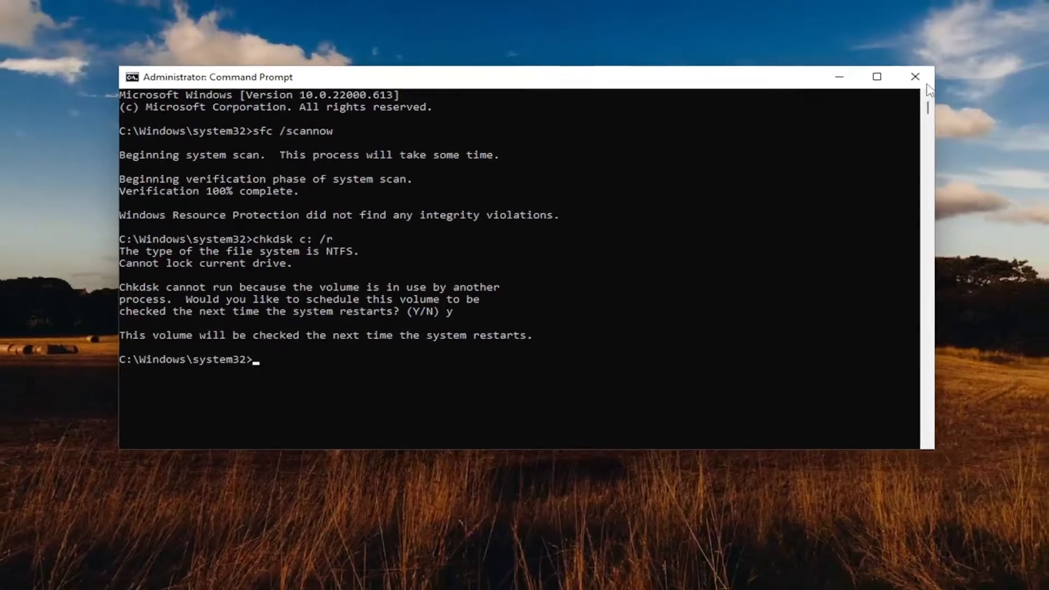
right_click(412, 574)
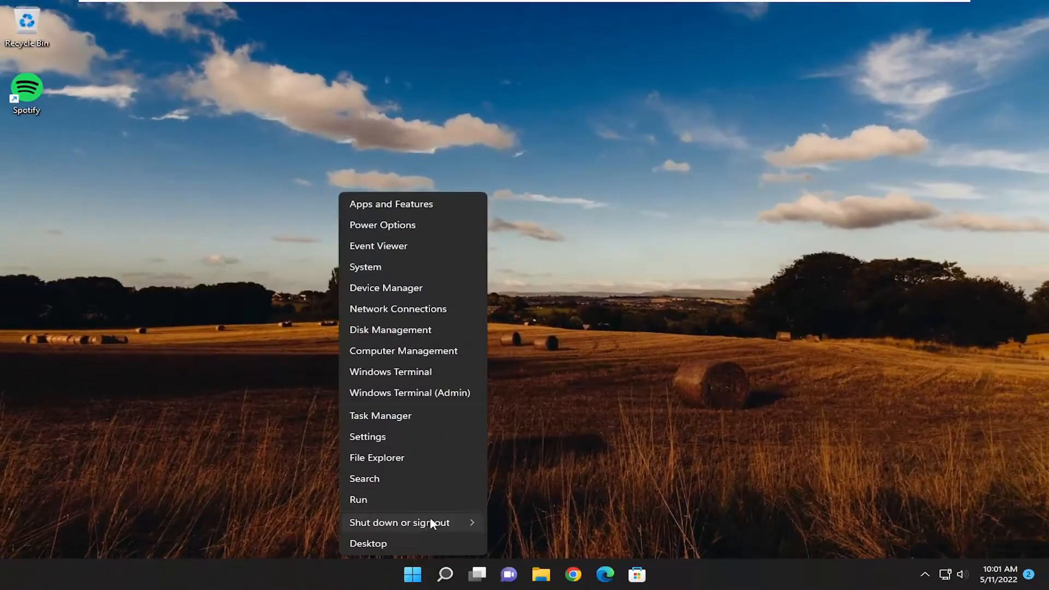